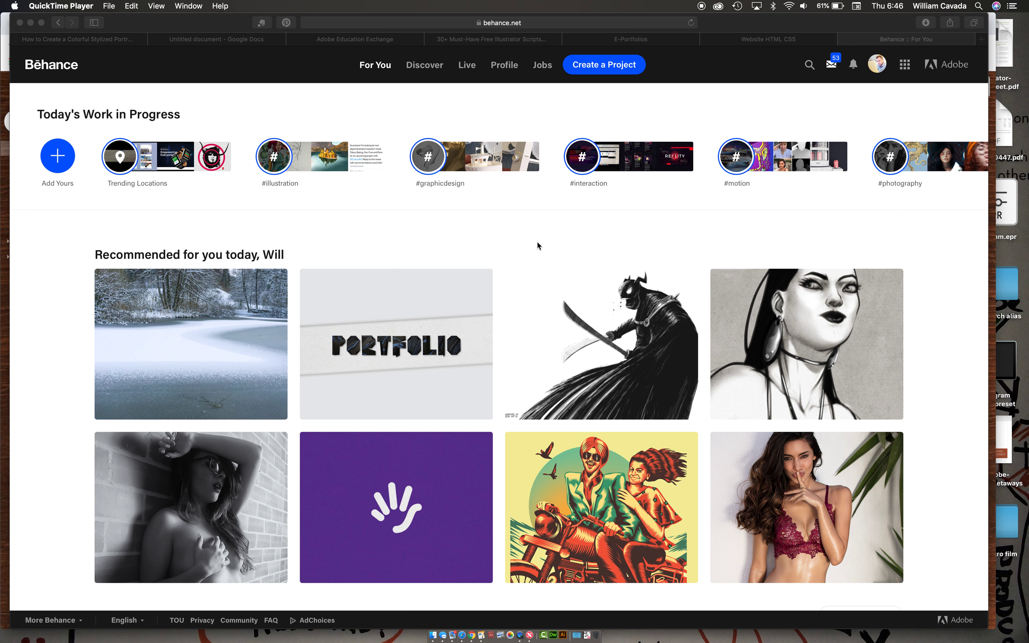
pyautogui.moveTo(456, 181)
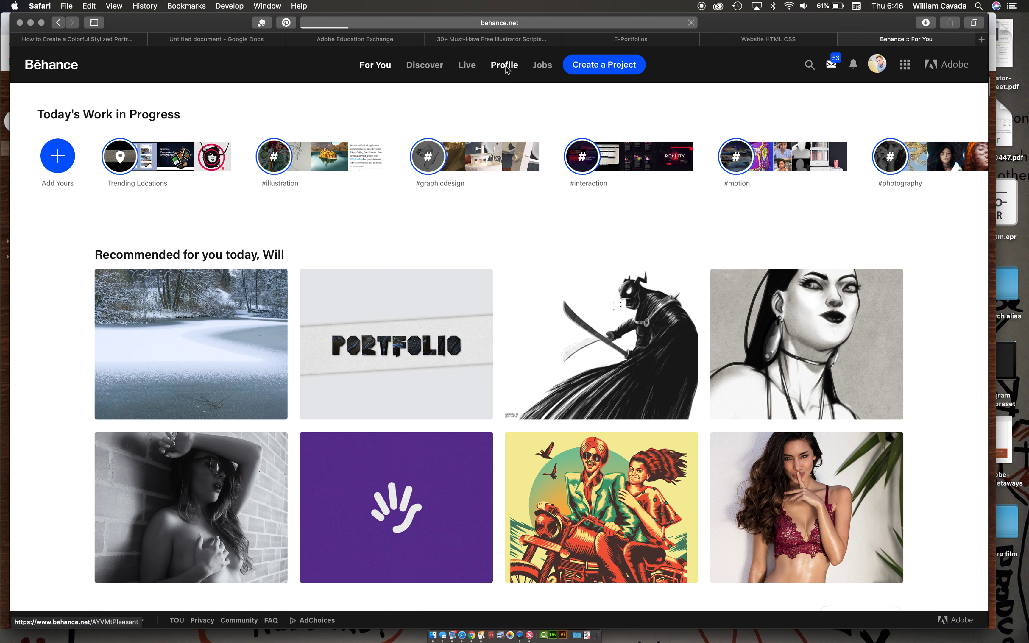
# - Go to your own Behance profile page showing your four published projects
pyautogui.click(504, 64)
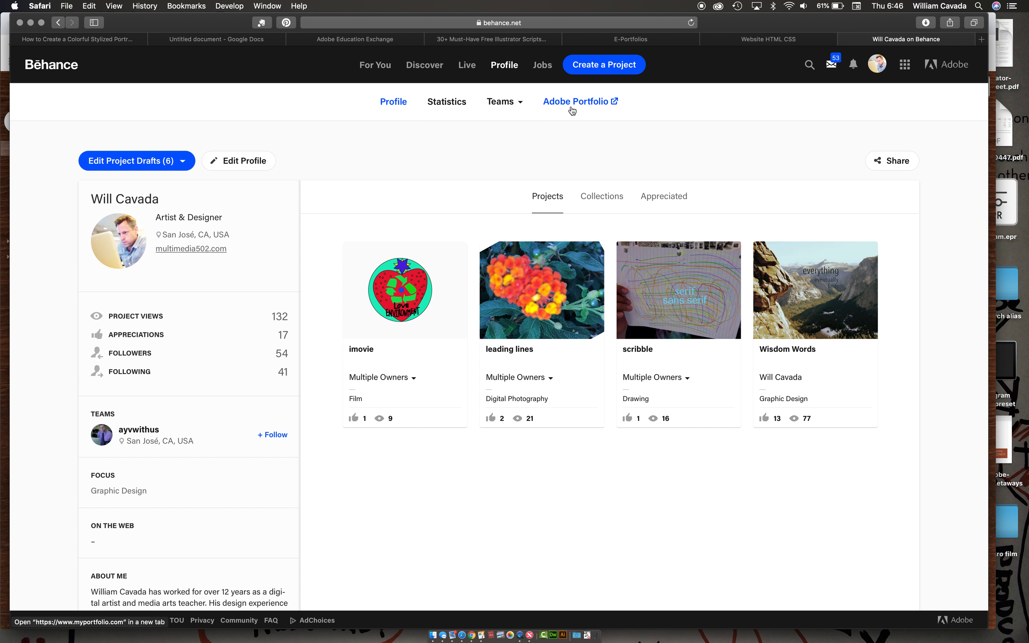
pyautogui.moveTo(572, 107)
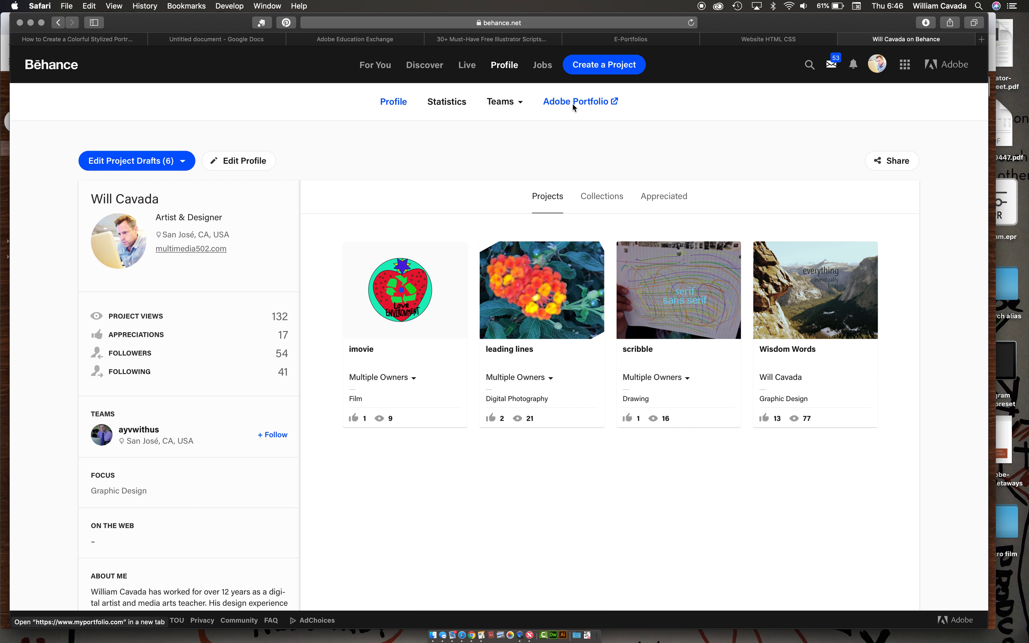
# - Bring up the Adobe Portfolio overview page in a new tab and browse its Creative Cloud pitch
pyautogui.click(575, 102)
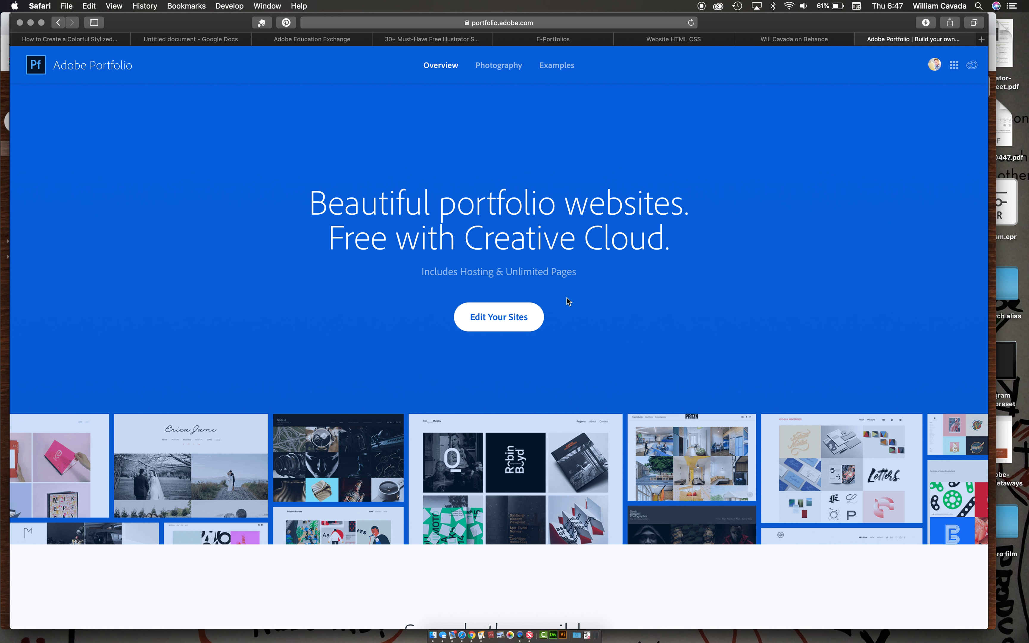
pyautogui.scroll(-3)
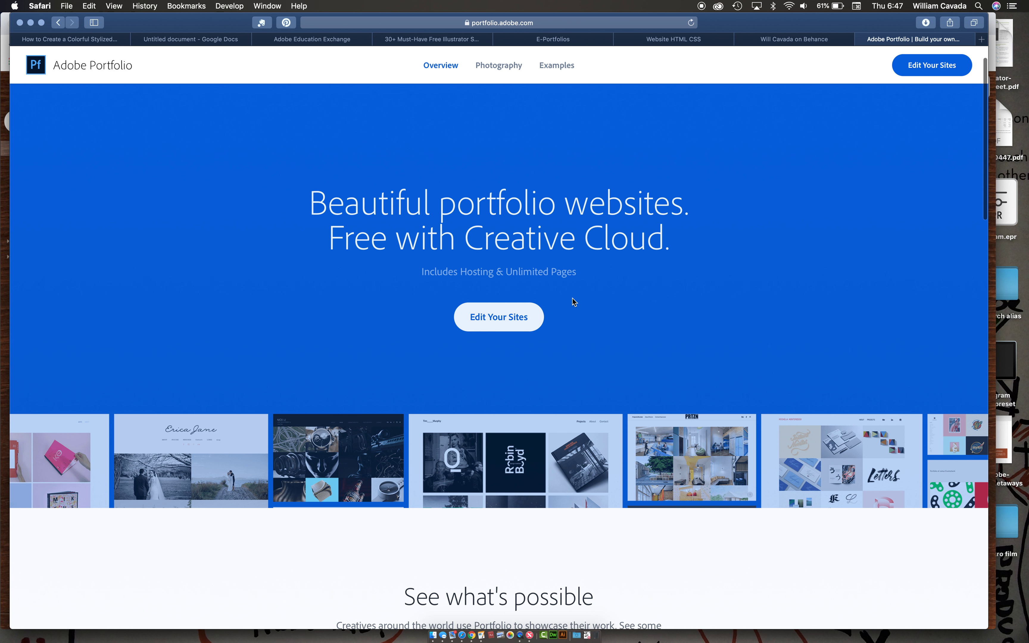
pyautogui.scroll(-3)
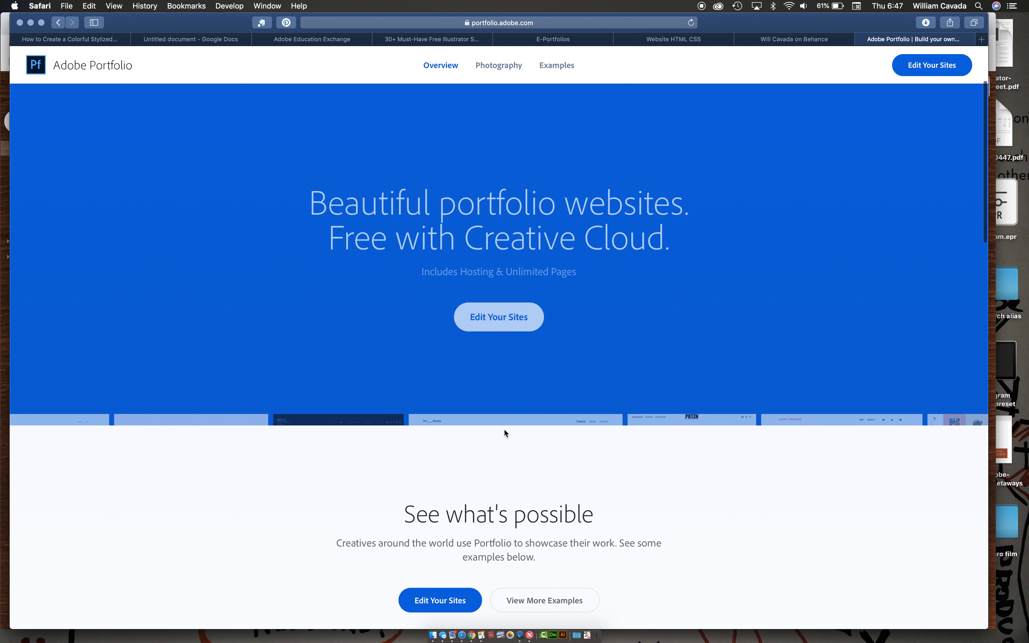
# - Go to Edit Your Sites and start editing the Unpublished Draft site for Will Cavada
pyautogui.click(498, 316)
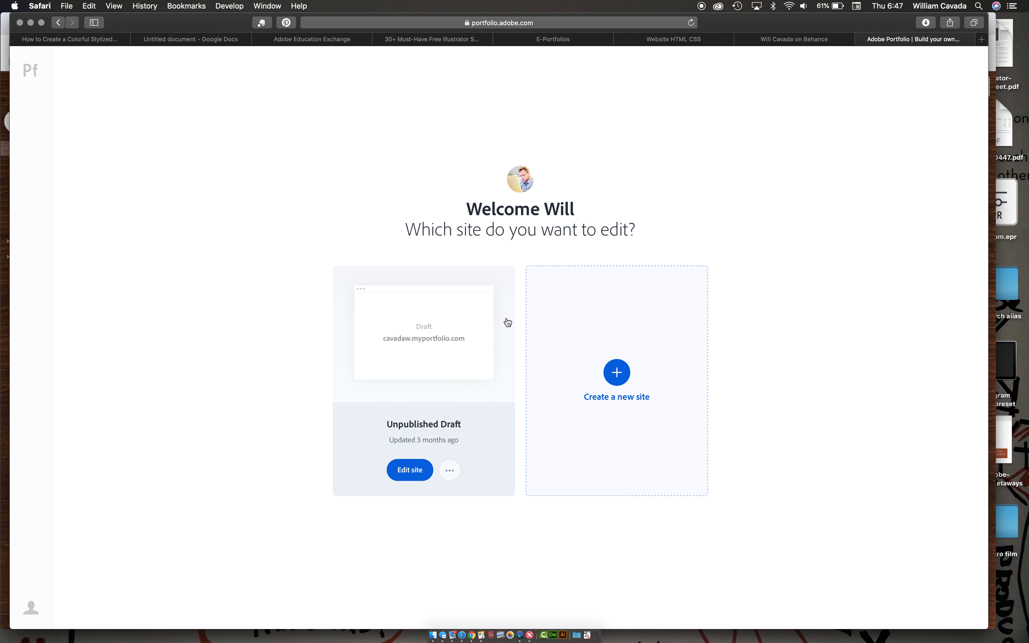
pyautogui.moveTo(491, 424)
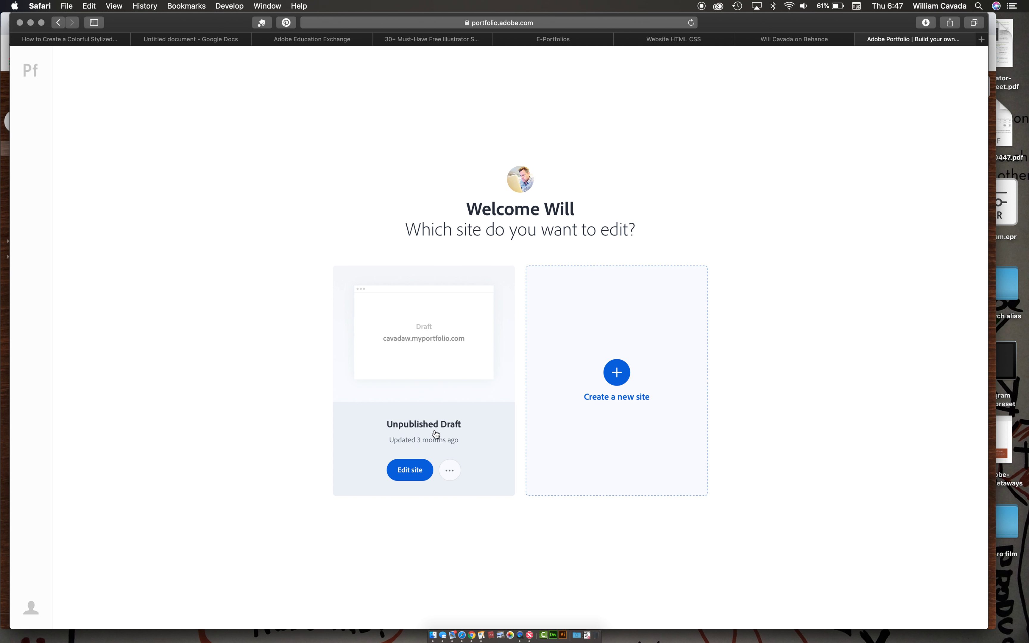
pyautogui.click(409, 470)
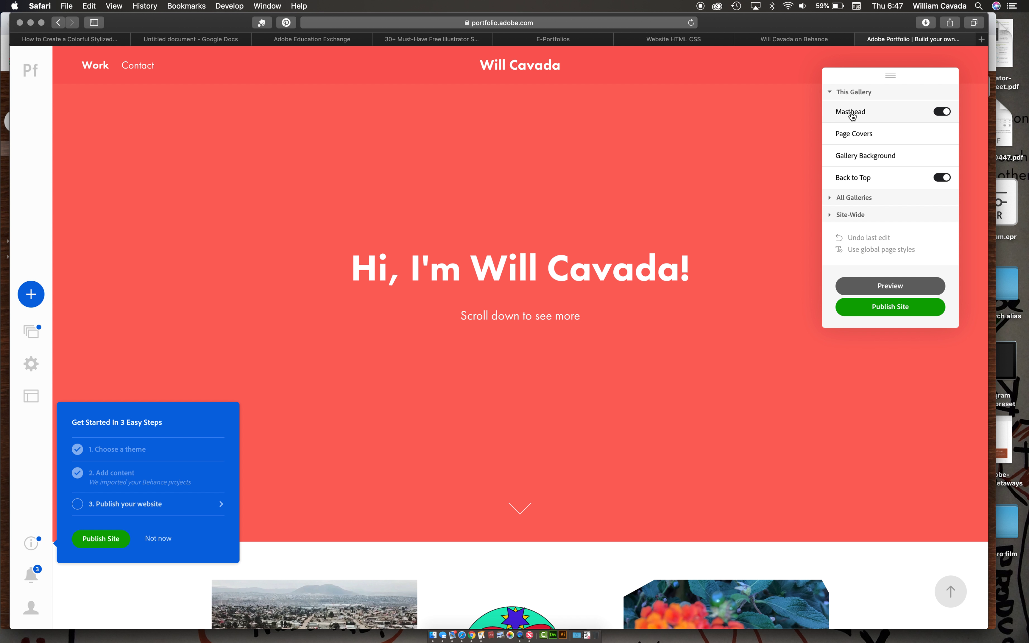
pyautogui.click(850, 111)
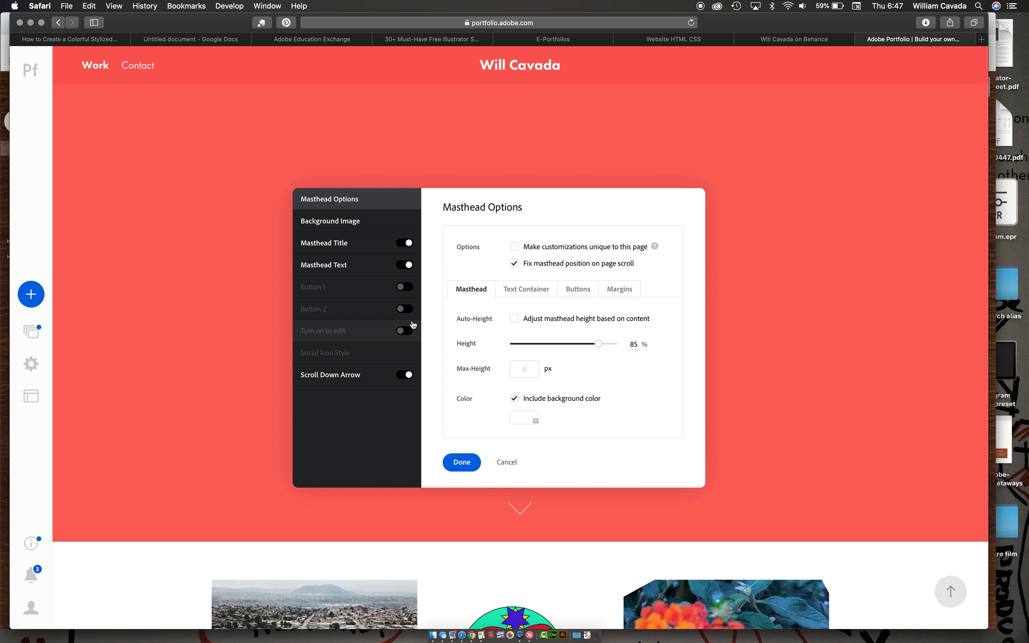
pyautogui.moveTo(412, 324)
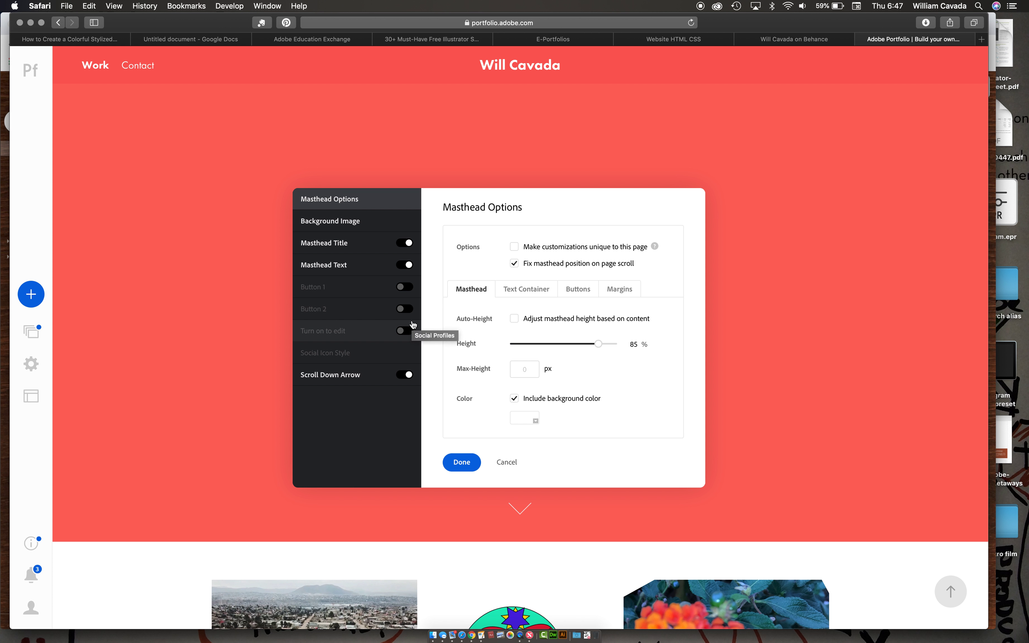
pyautogui.click(461, 462)
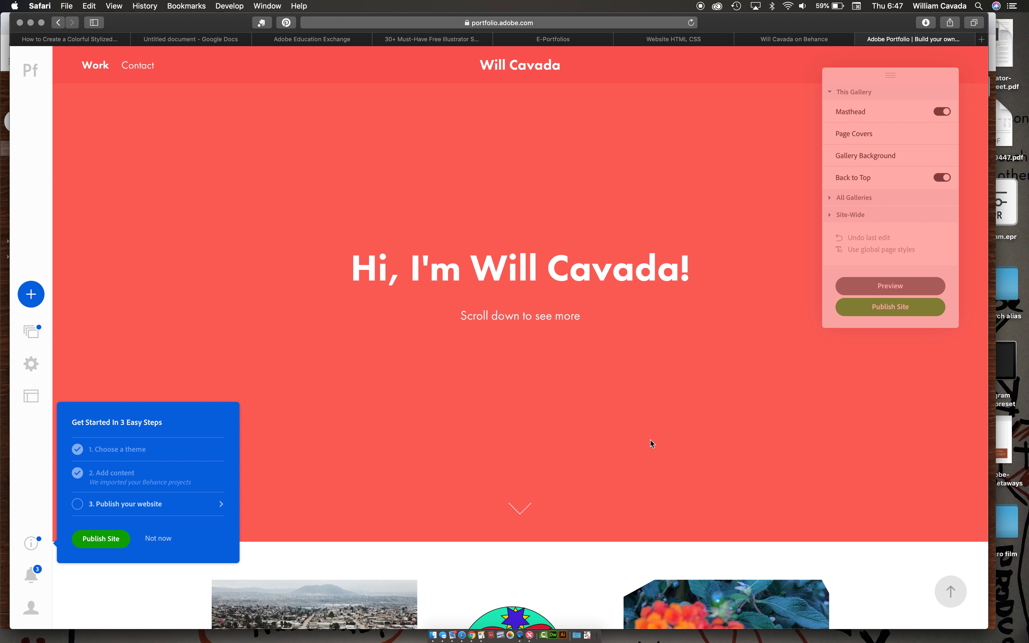
pyautogui.moveTo(470, 330)
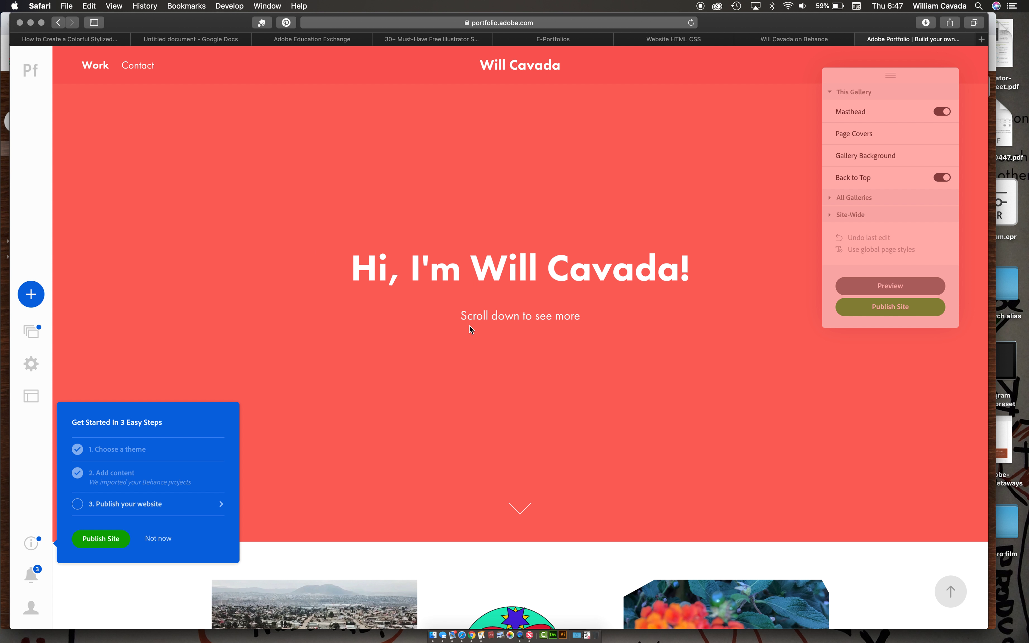
pyautogui.moveTo(121, 318)
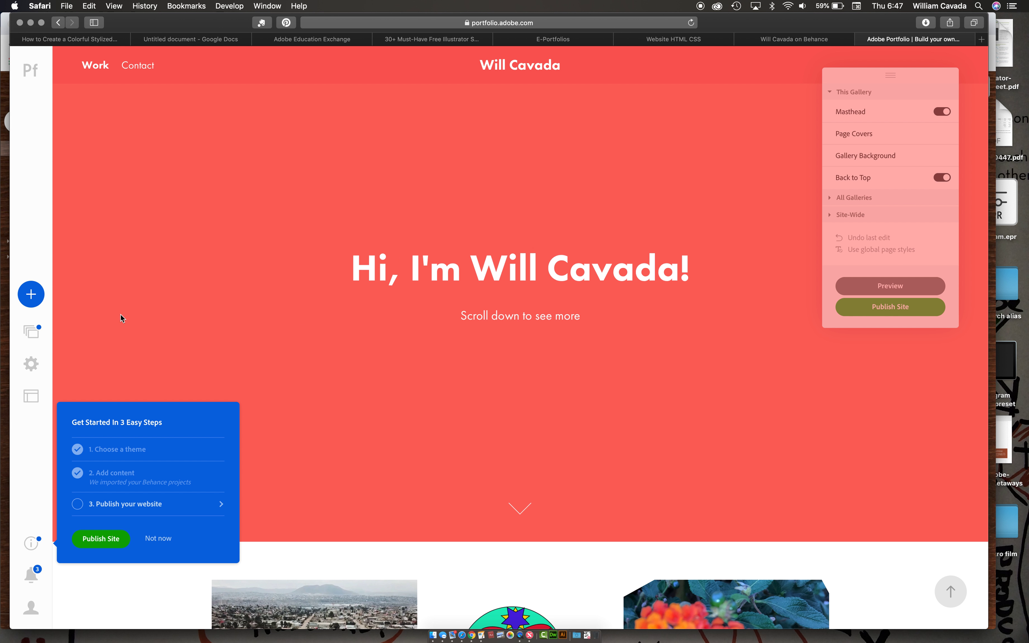
pyautogui.click(522, 268)
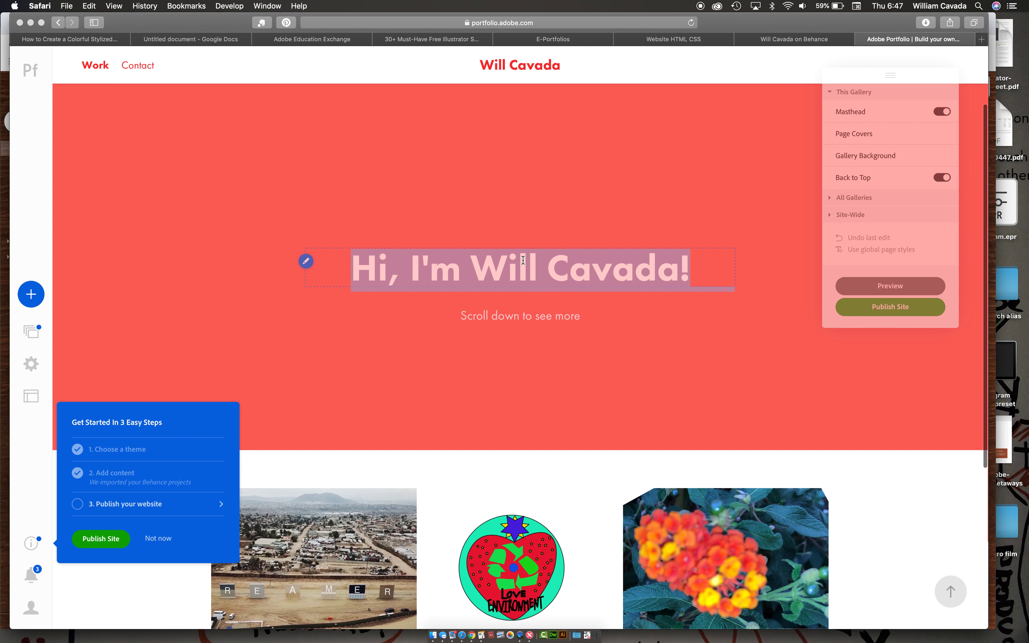
pyautogui.scroll(-3)
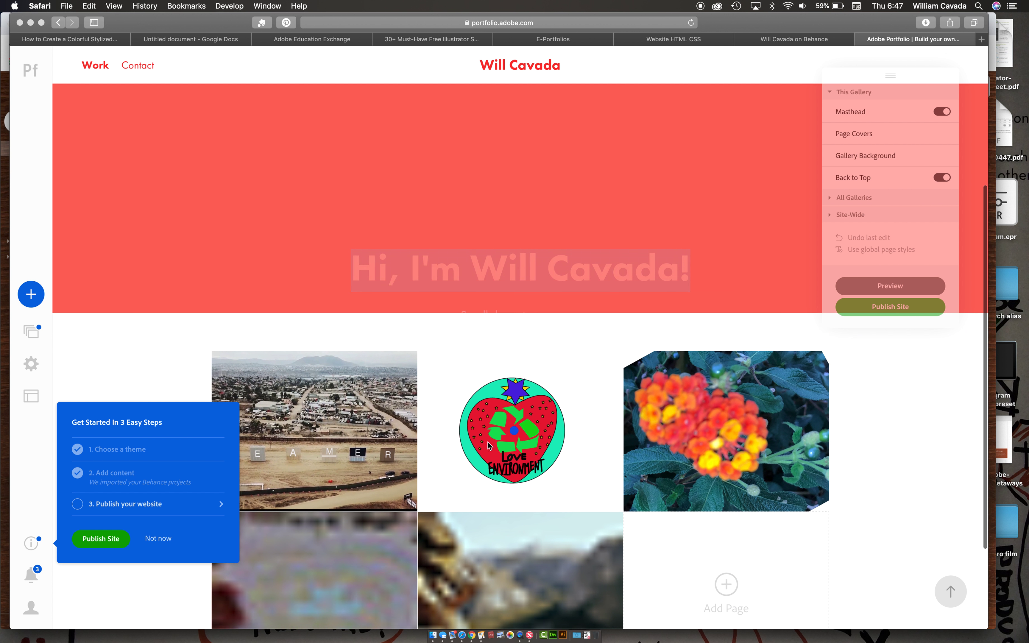
pyautogui.scroll(-3)
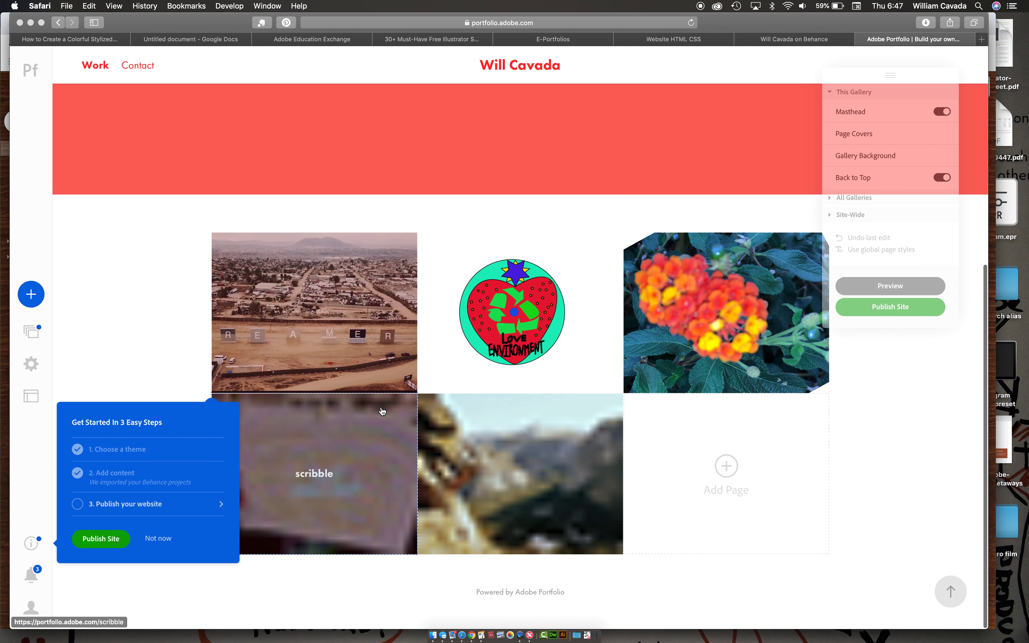